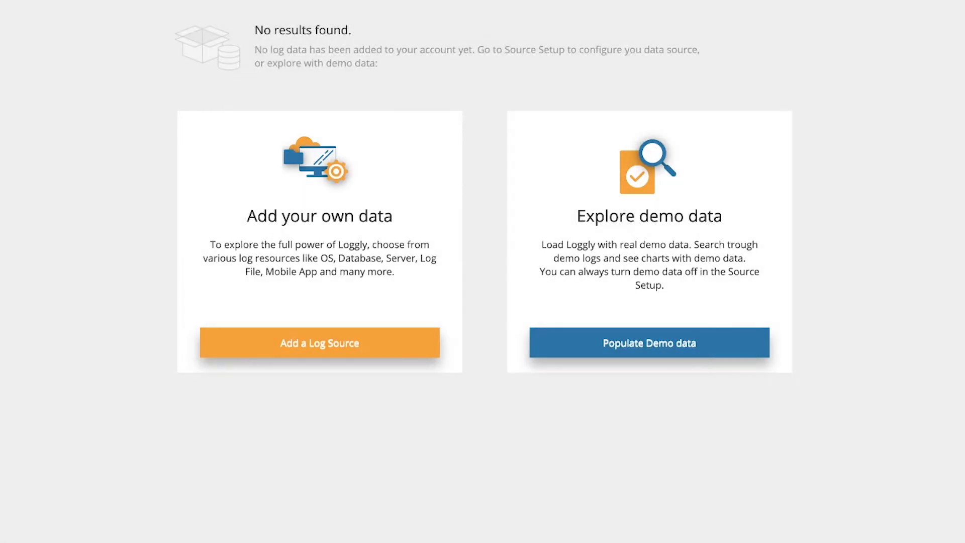
mouse_move(332, 351)
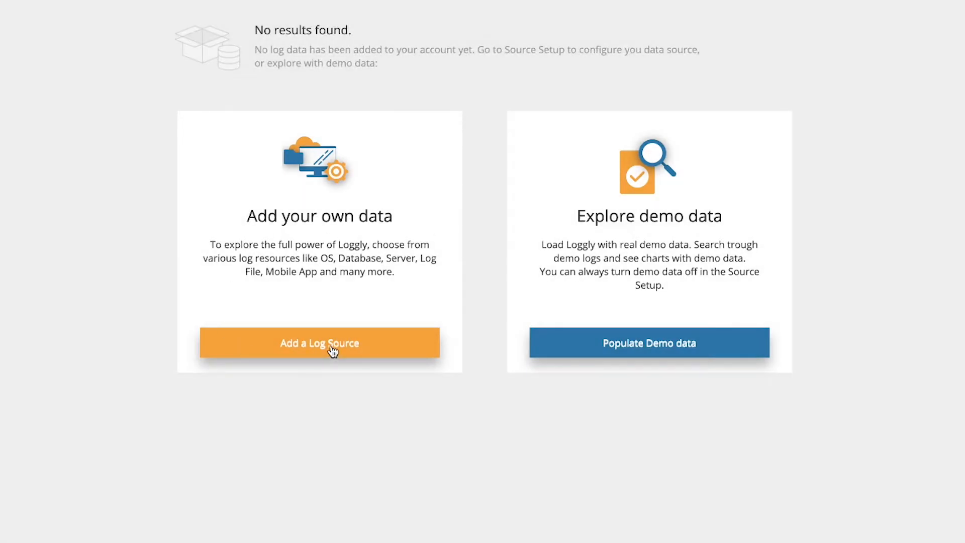
- Add the Demo data log source and enable demo data for the account
left_click(319, 342)
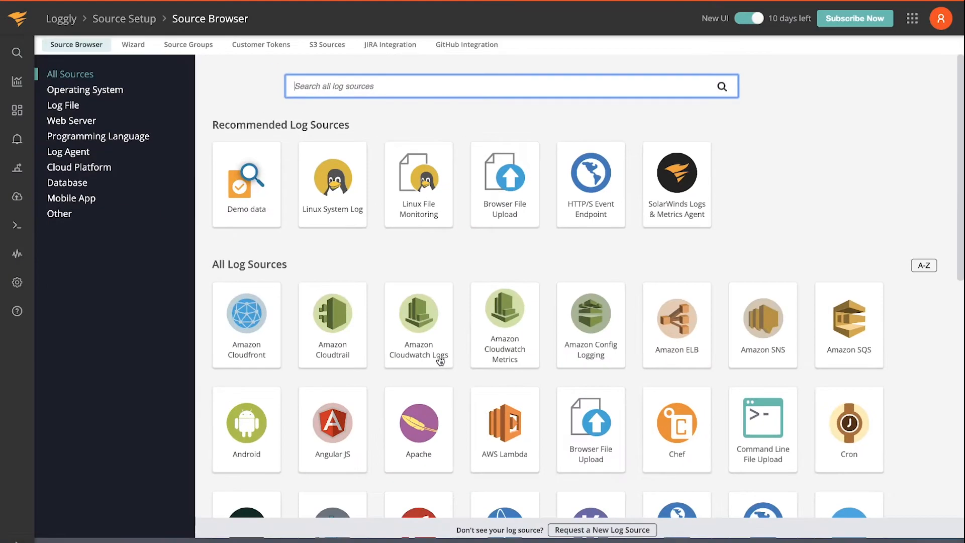
mouse_move(247, 182)
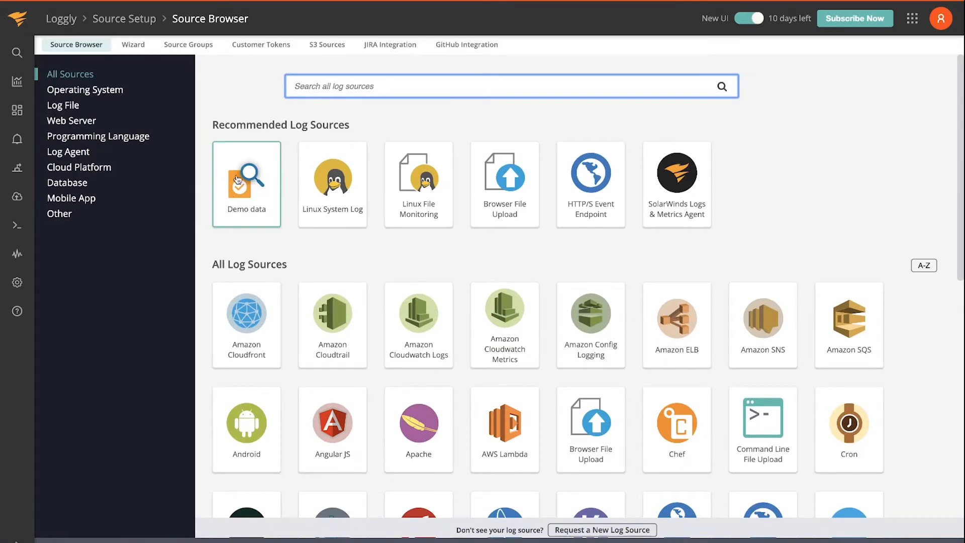
left_click(247, 182)
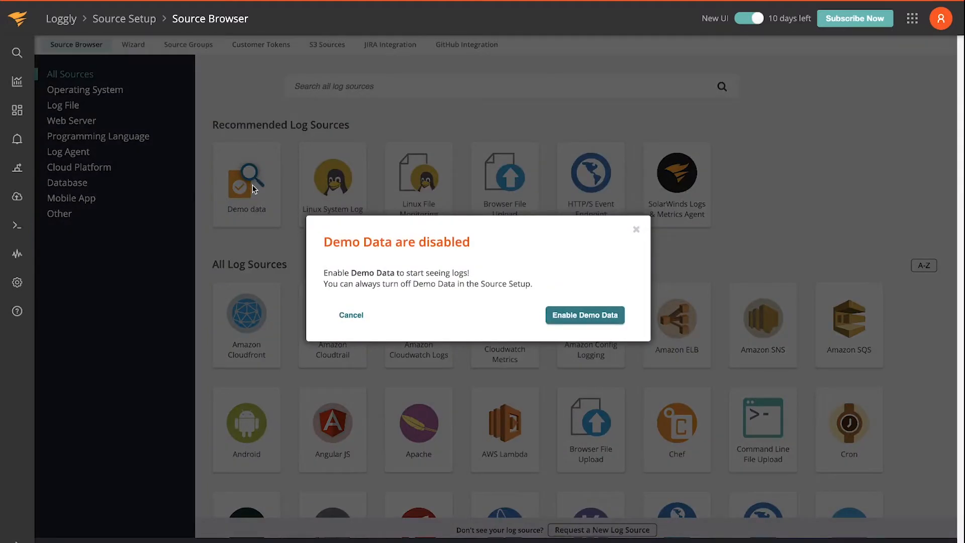
left_click(582, 315)
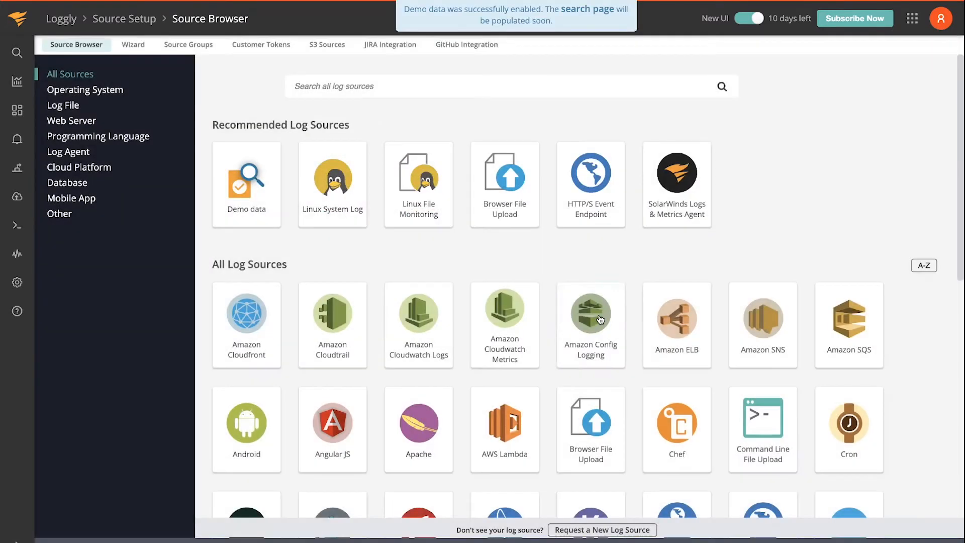
mouse_move(175, 164)
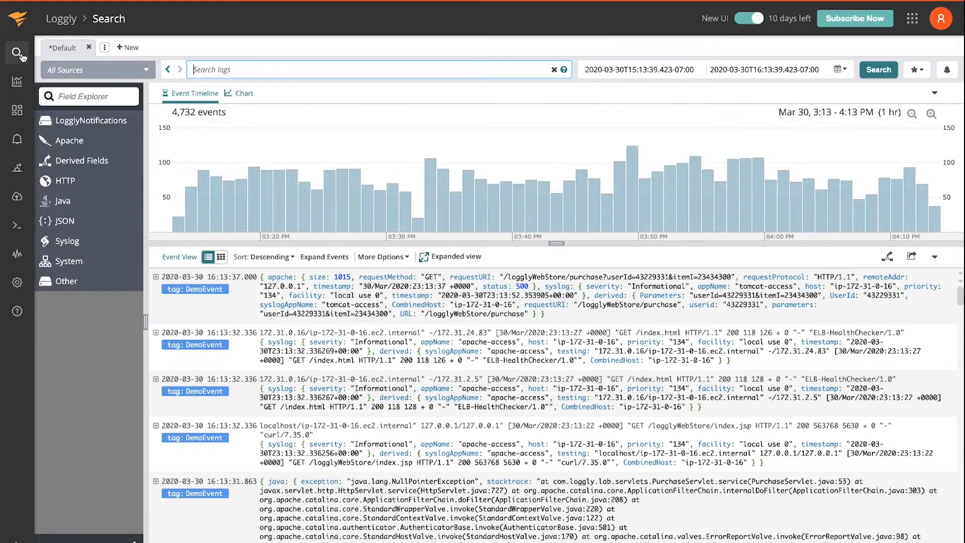
- Search for 'purchase failed' and expand the 16:13:11.277 event to read its JSON fields
type("pur")
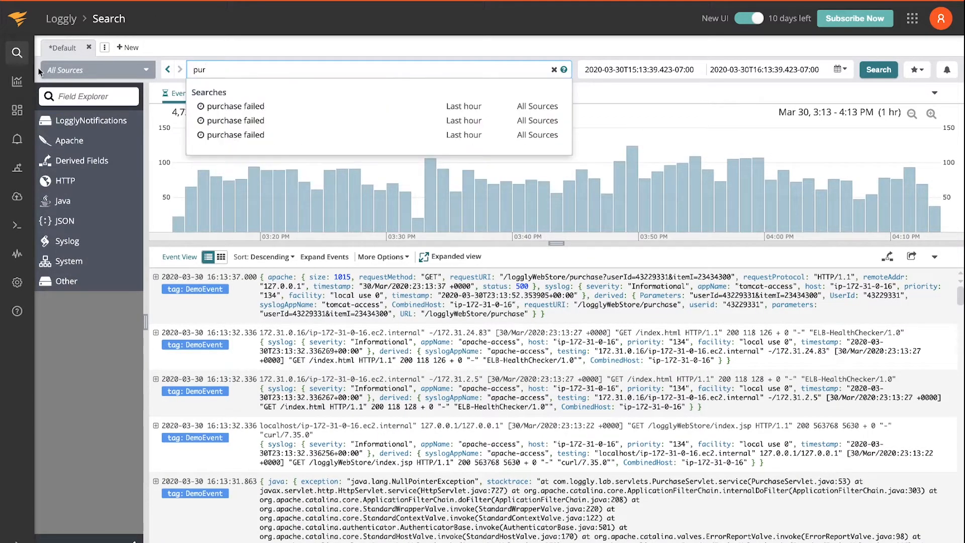
left_click(235, 106)
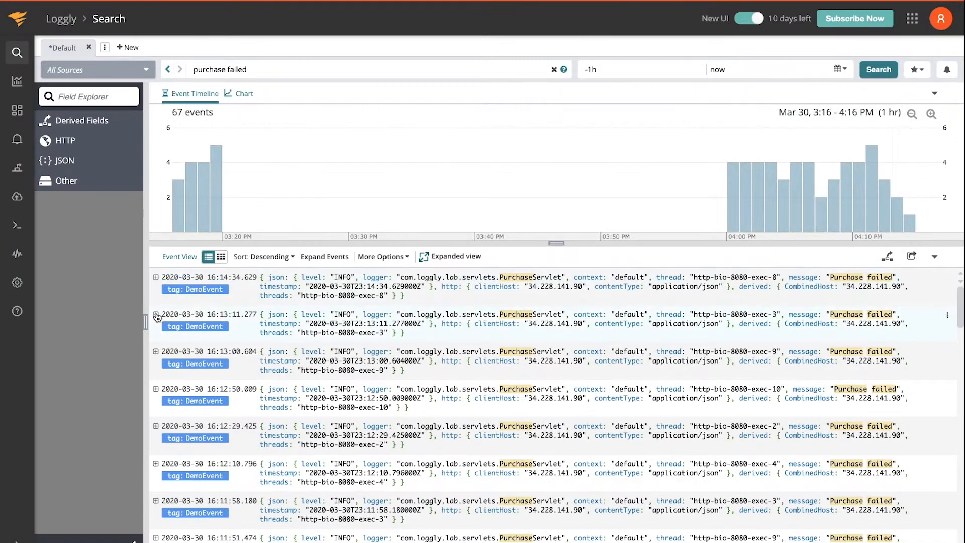
left_click(156, 314)
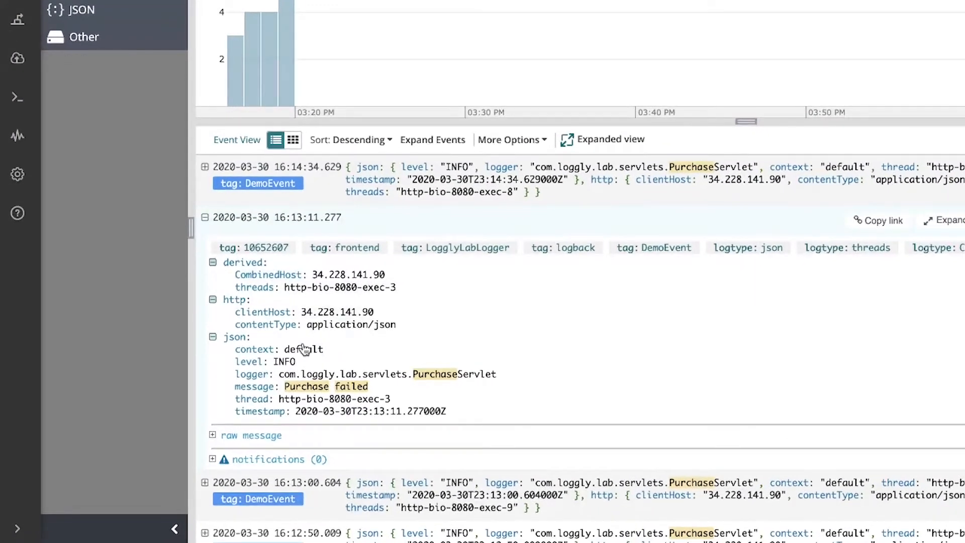
mouse_move(383, 357)
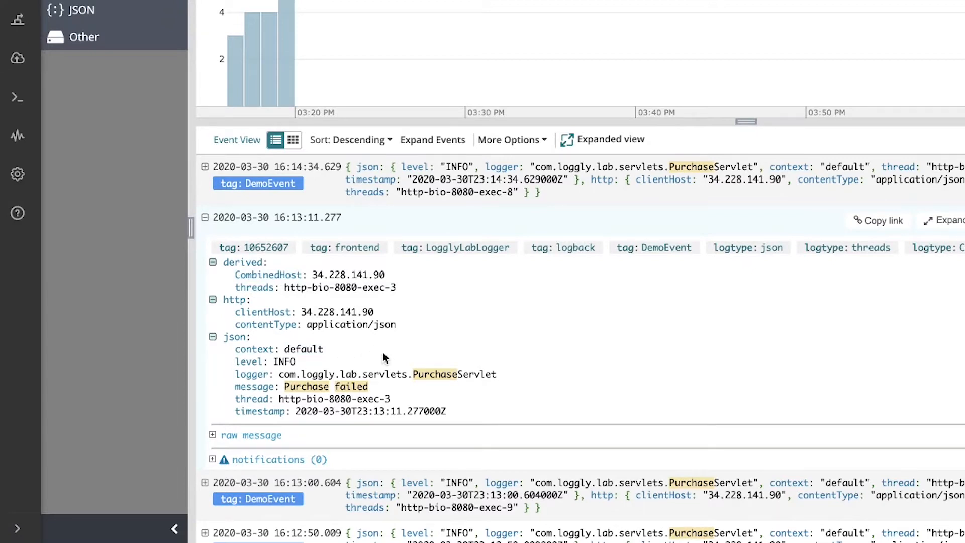
mouse_move(333, 386)
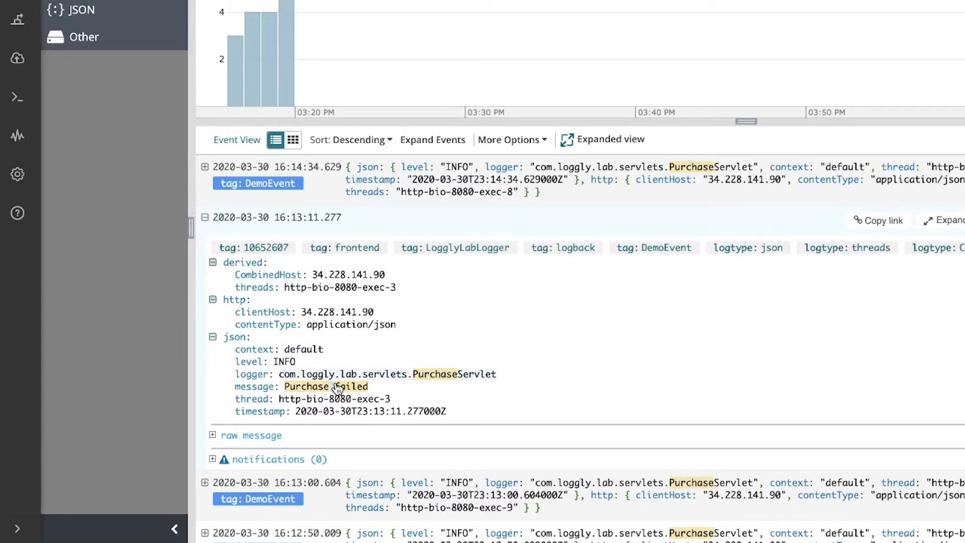
mouse_move(325, 386)
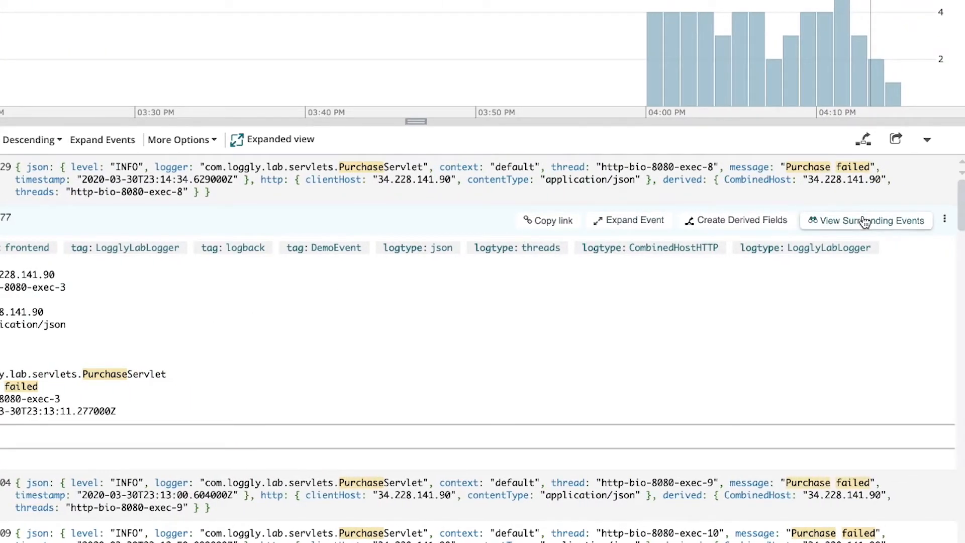
- View the events surrounding the failed purchase, then start a new search tab (Tab 3)
left_click(870, 220)
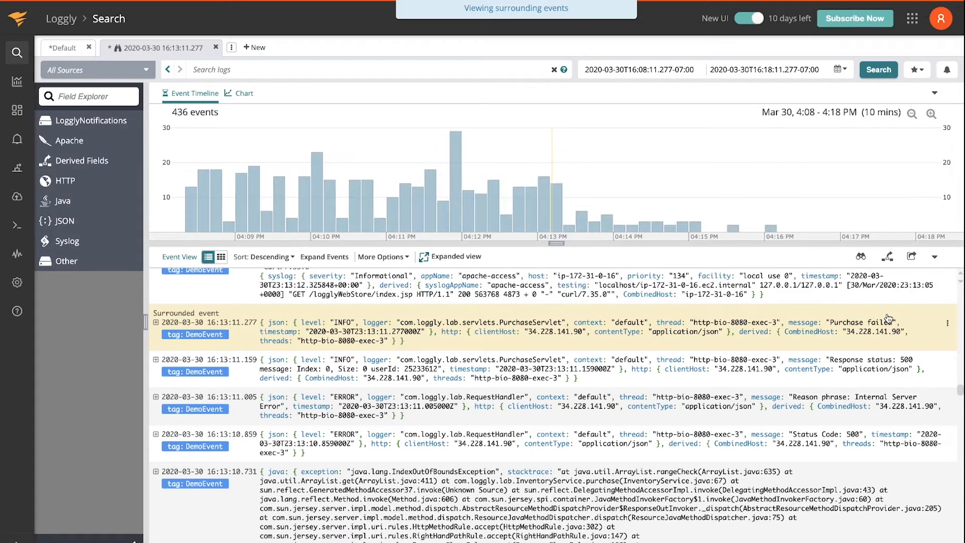
mouse_move(959, 393)
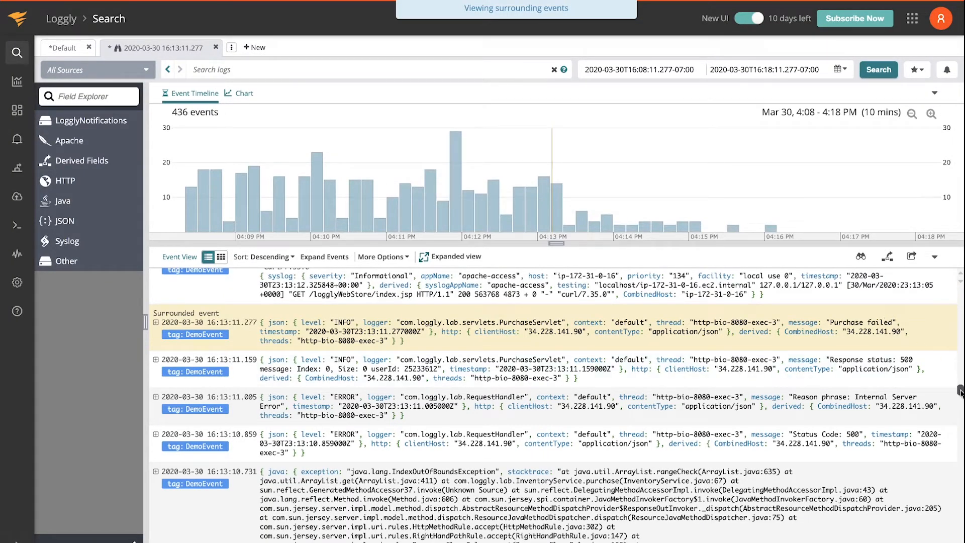
scroll("down", 3)
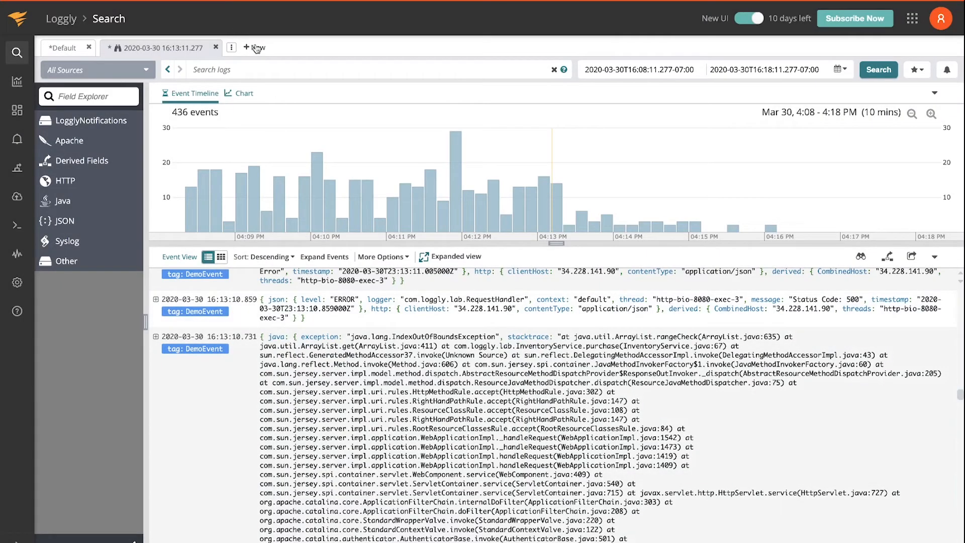
left_click(254, 47)
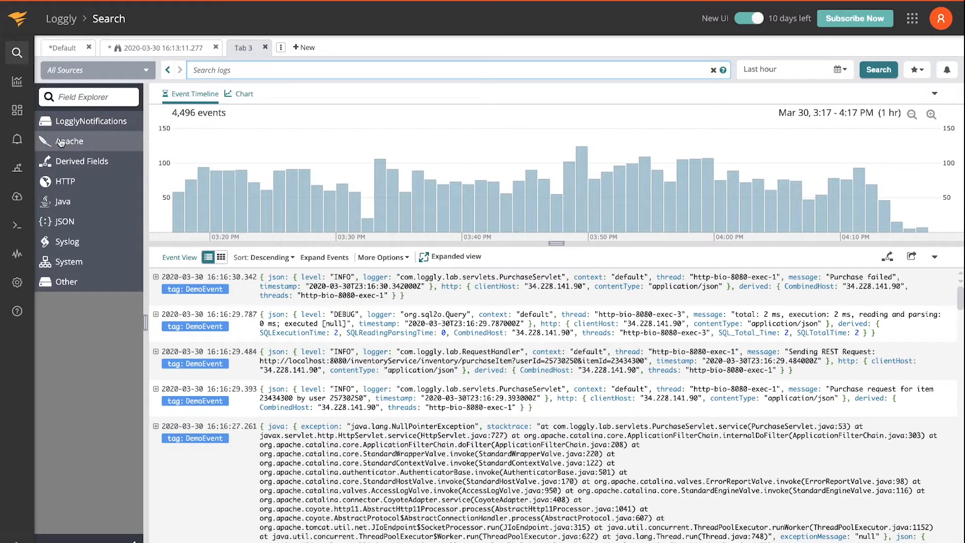
- Browse the Apache fields in Field Explorer and list the status field values
left_click(70, 141)
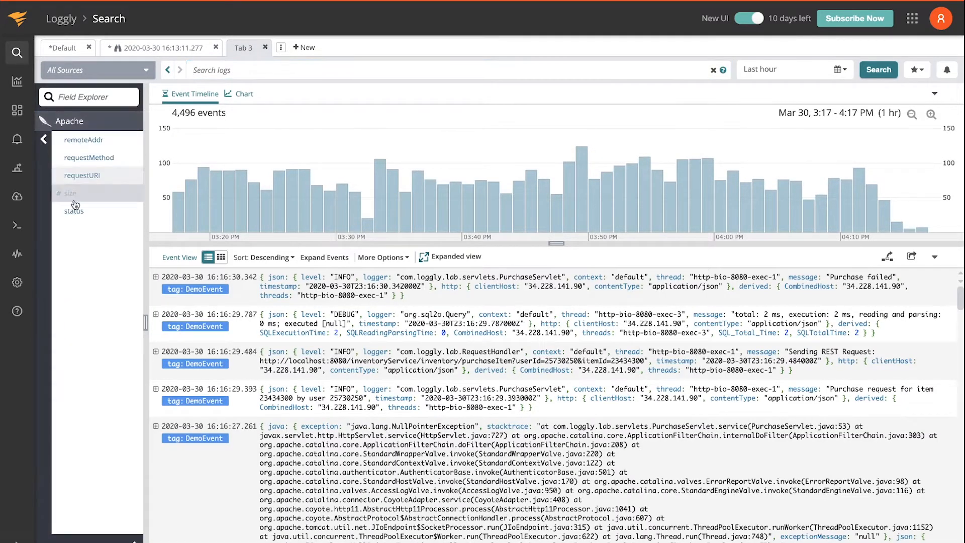
left_click(74, 210)
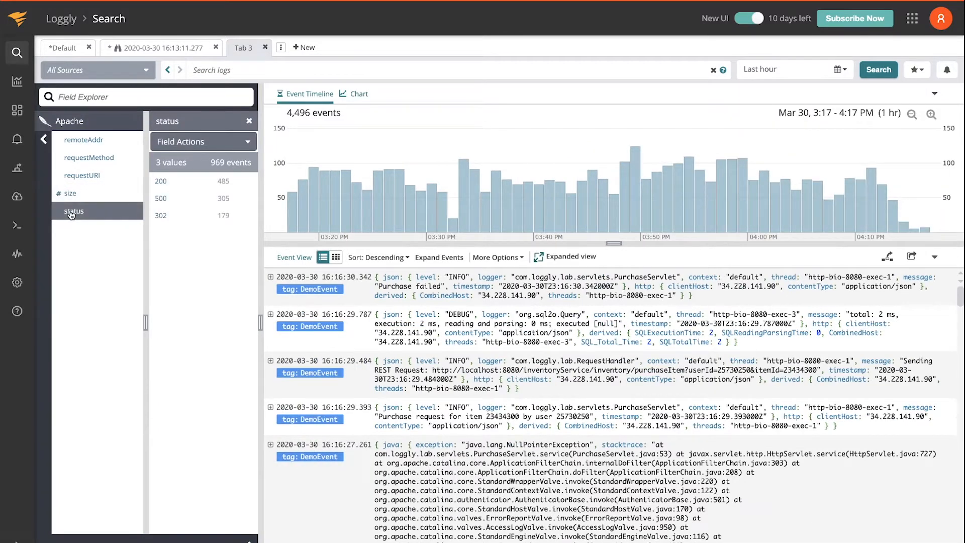
mouse_move(212, 204)
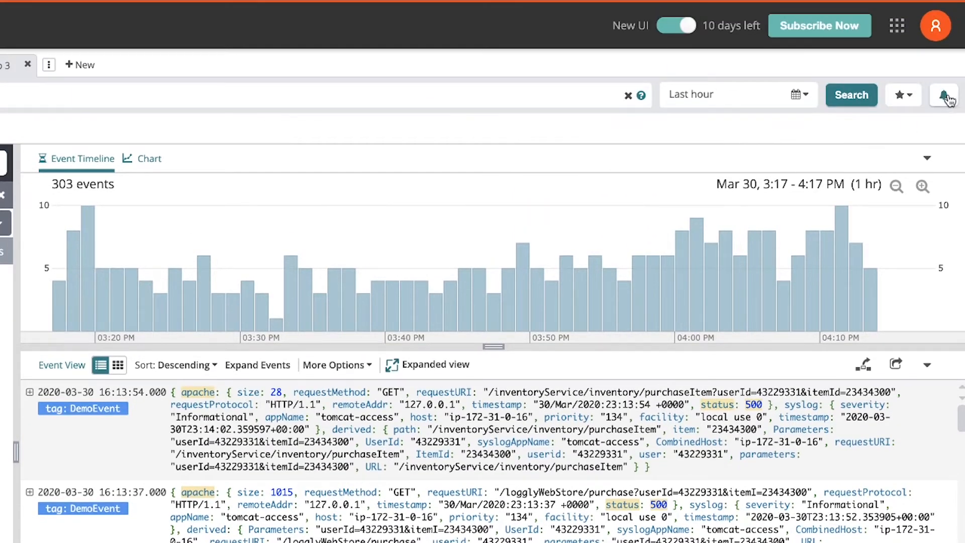
- Create an alert '500 errors' (Count > 10 within 1 hour), also saved as a search, and return to the results
left_click(944, 94)
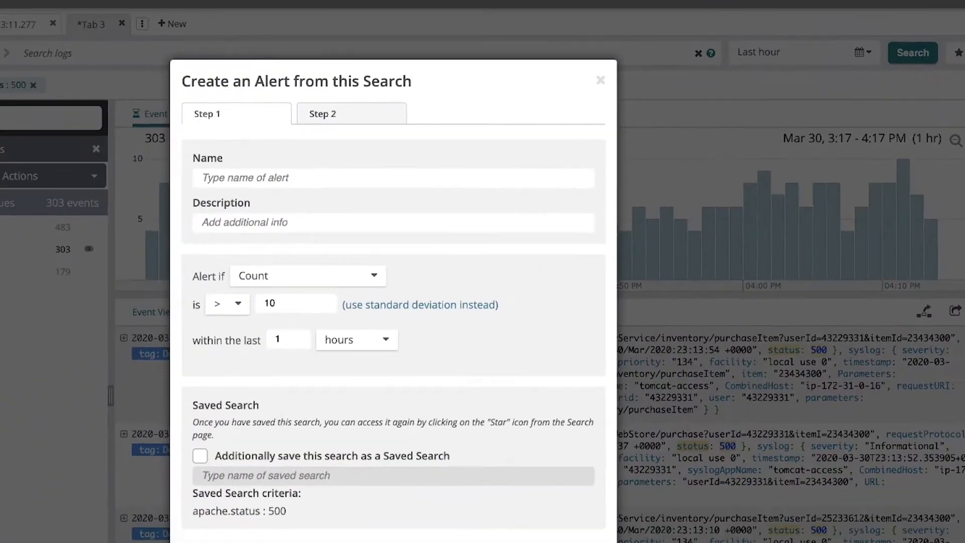
type("500 error")
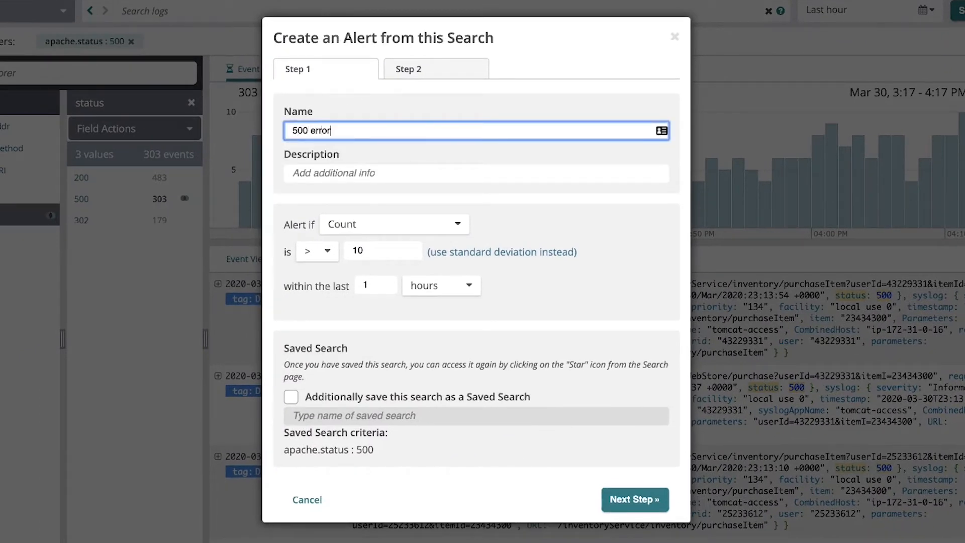
type("s")
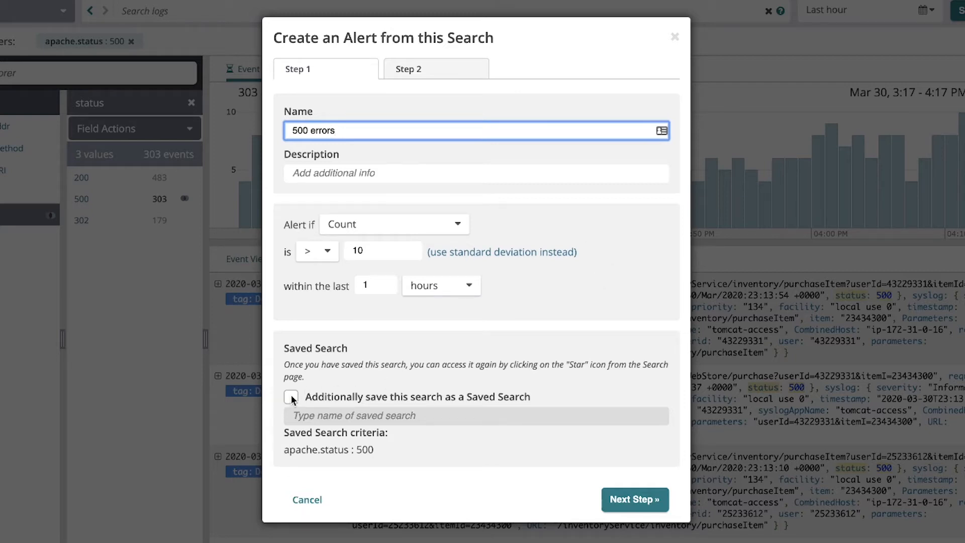
left_click(291, 397)
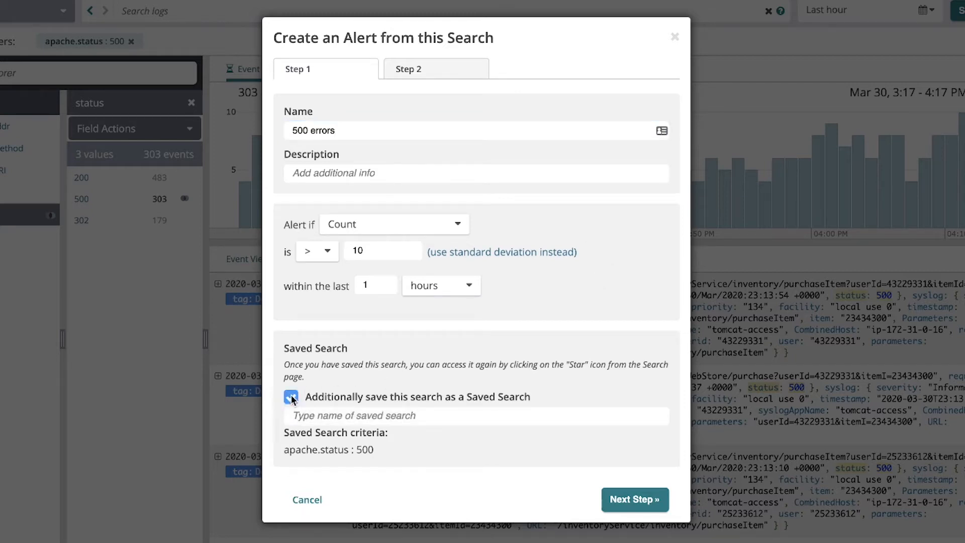
left_click(292, 397)
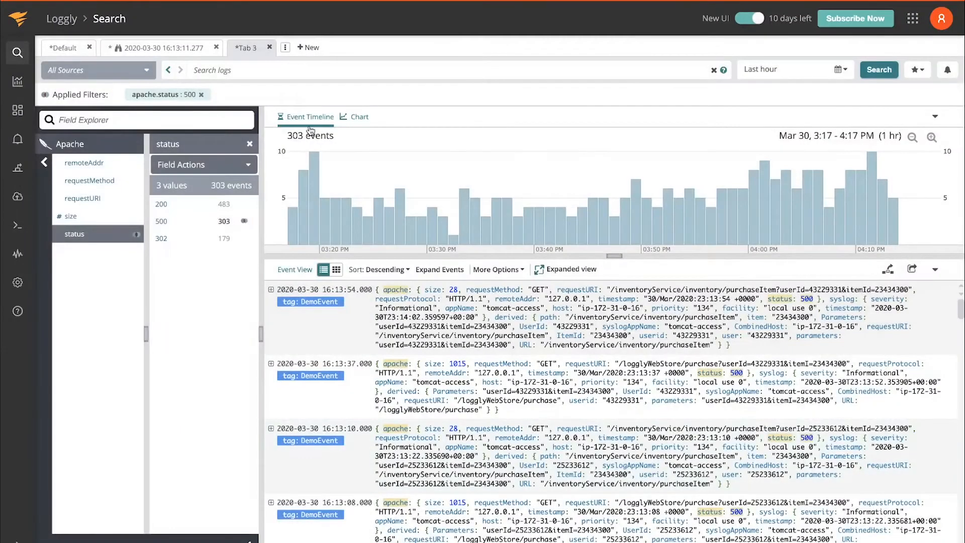
left_click(201, 94)
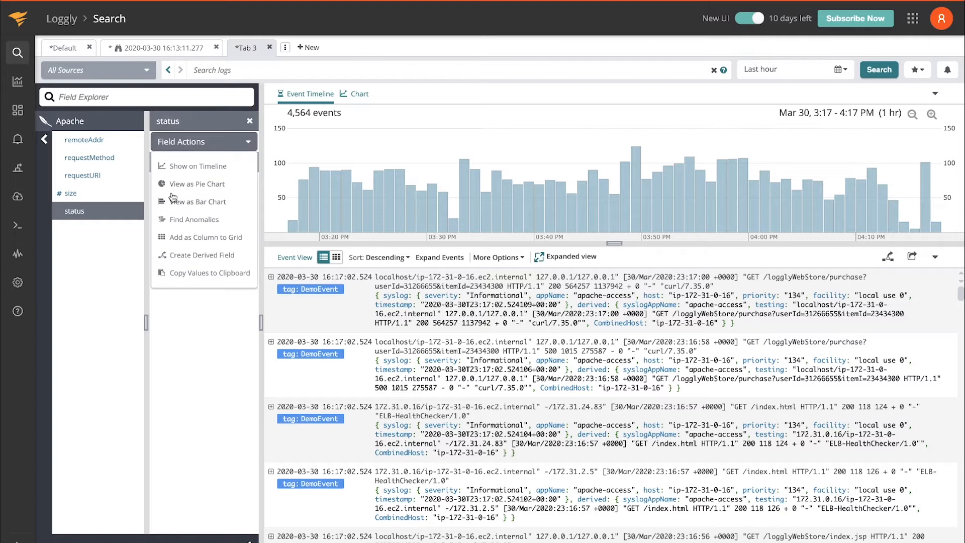
- Chart Apache status as a pie, then on the timeline, and open it in the chart editor
left_click(198, 182)
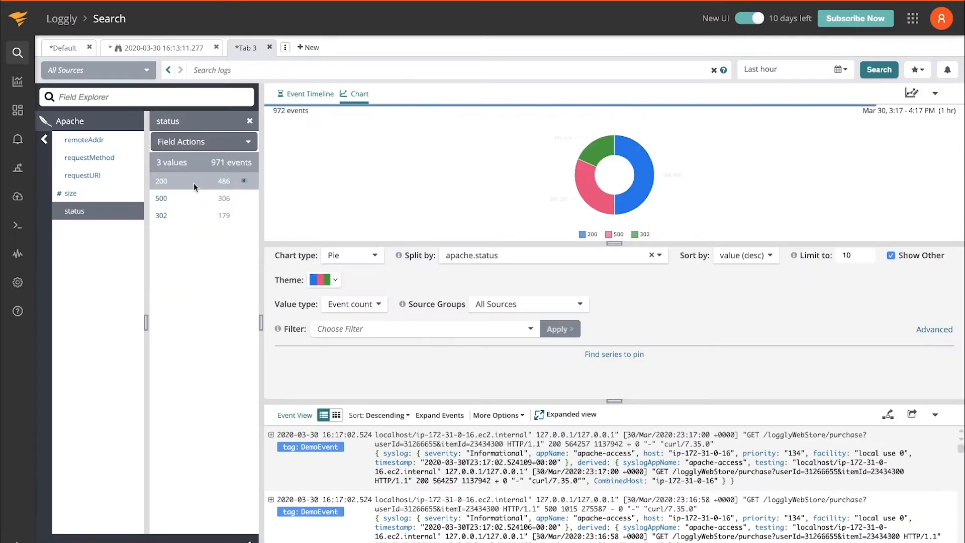
mouse_move(249, 139)
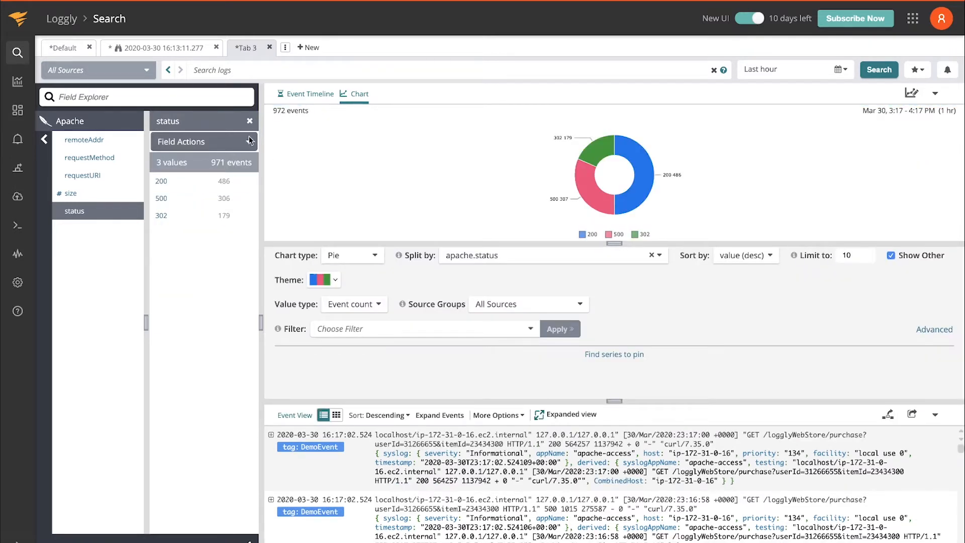
left_click(249, 142)
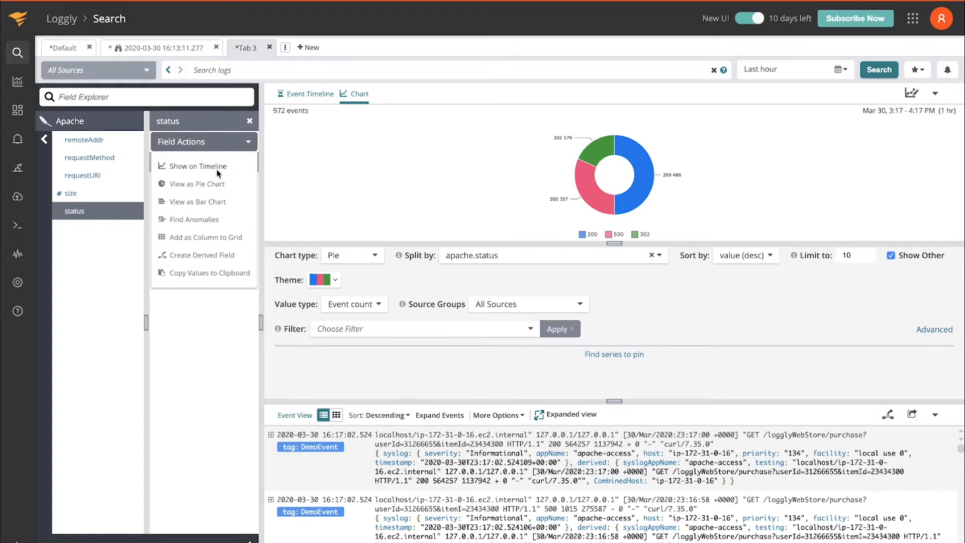
left_click(198, 166)
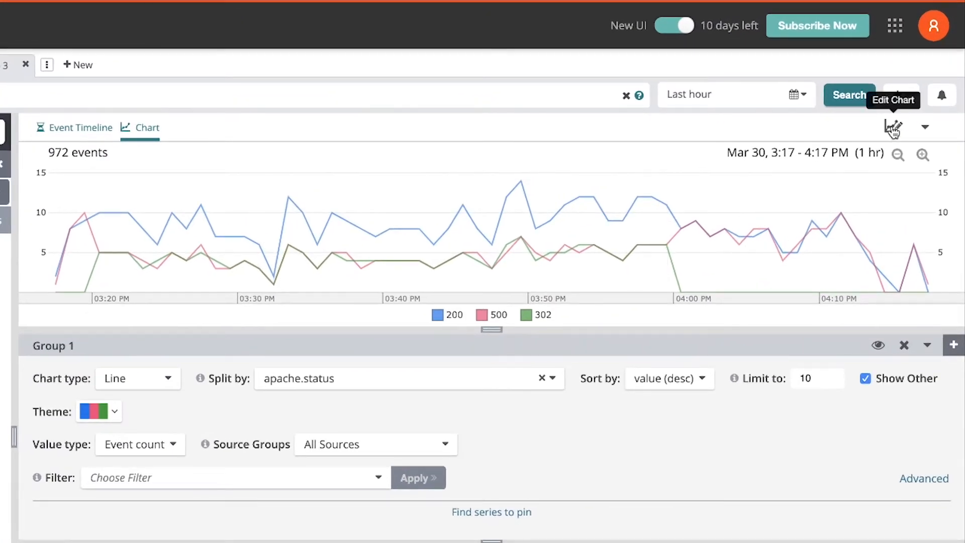
left_click(893, 127)
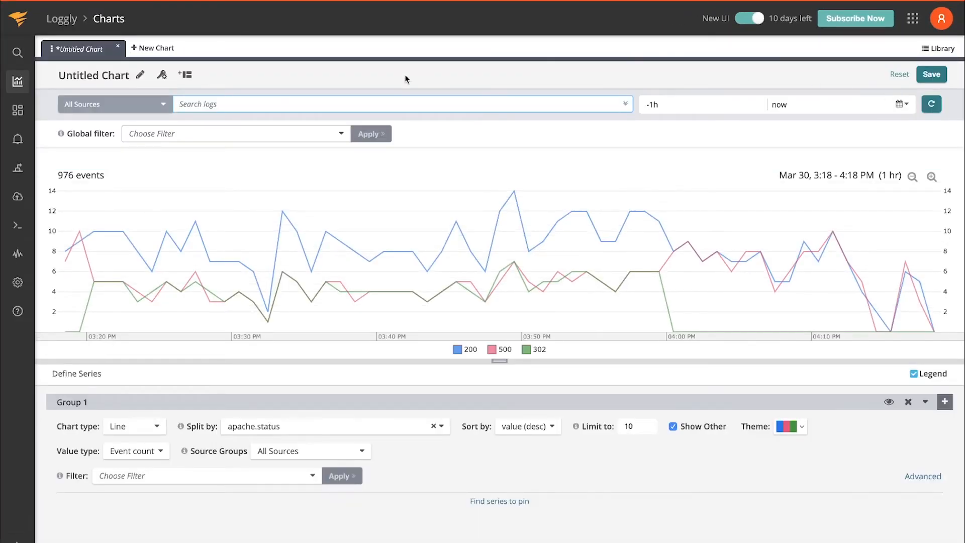
left_click(18, 109)
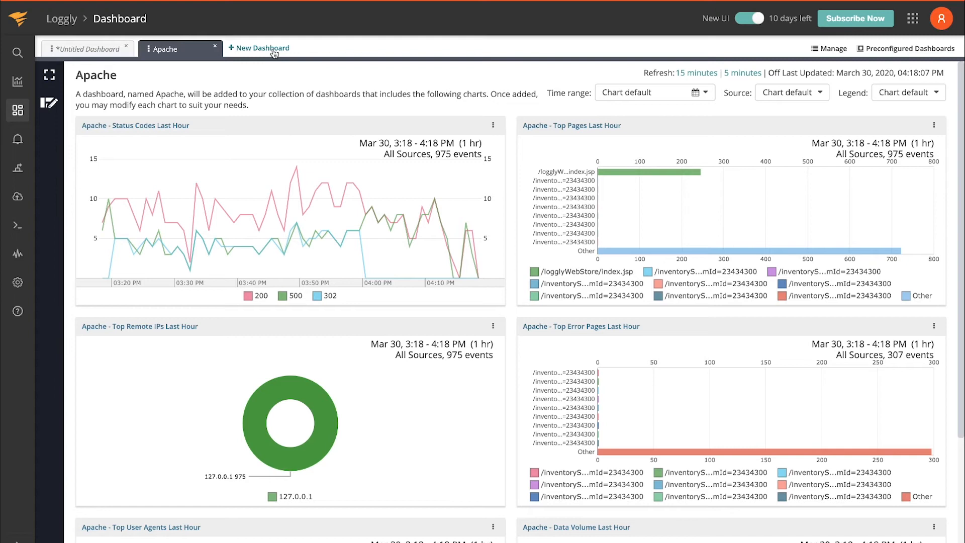
mouse_move(664, 33)
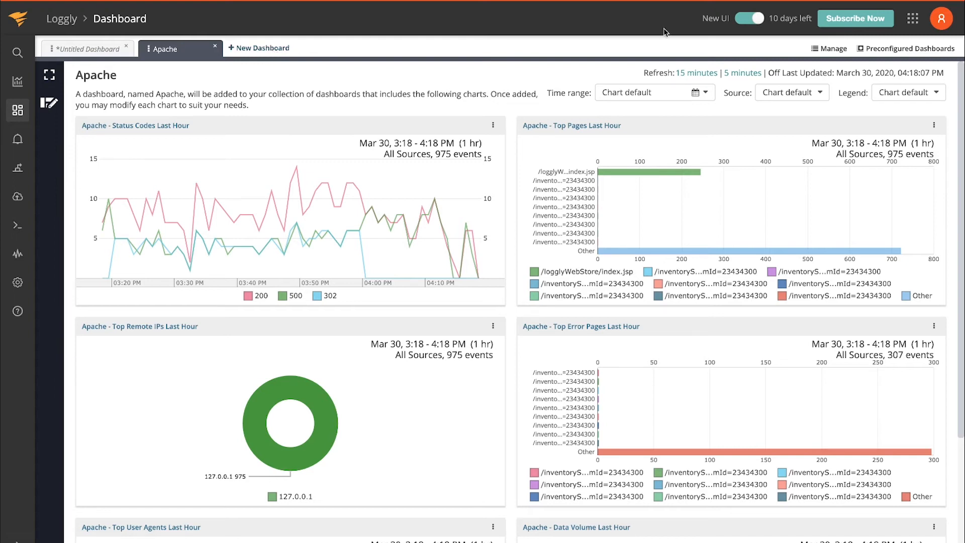
mouse_move(905, 45)
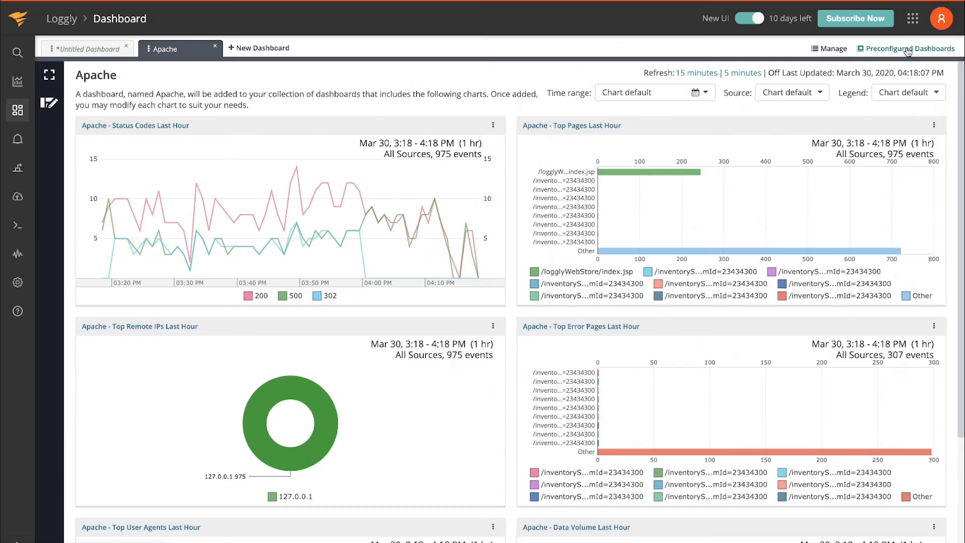
- Add the preconfigured Linux dashboard to the dashboard collection
left_click(909, 48)
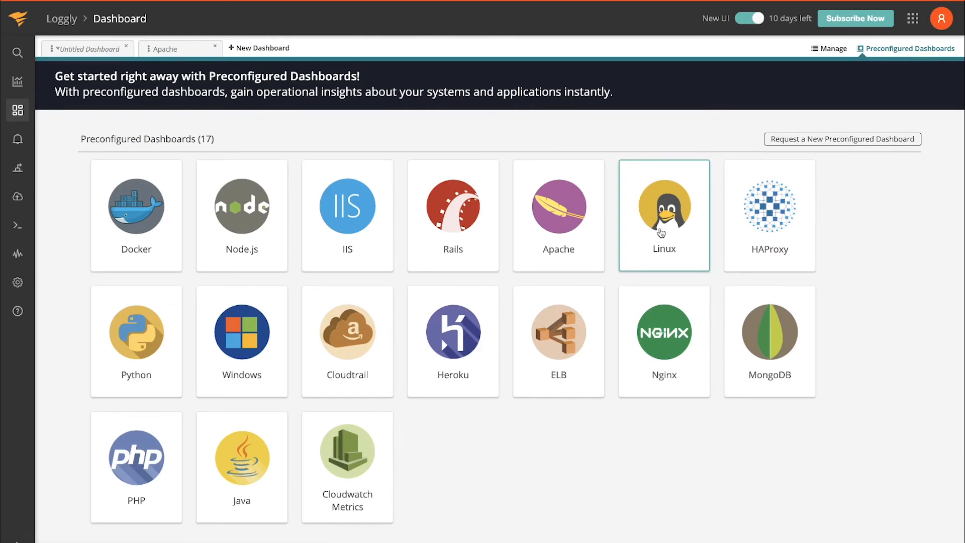
left_click(665, 215)
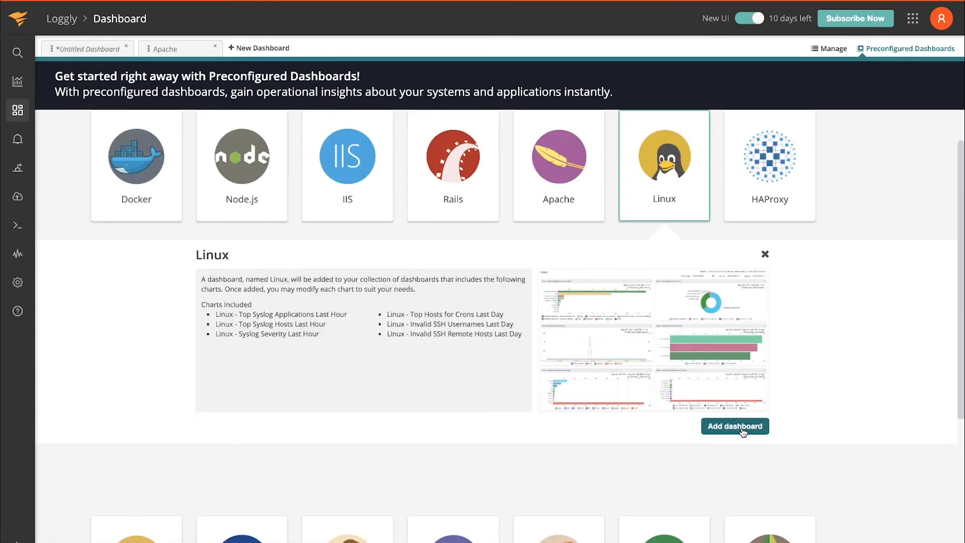
left_click(734, 426)
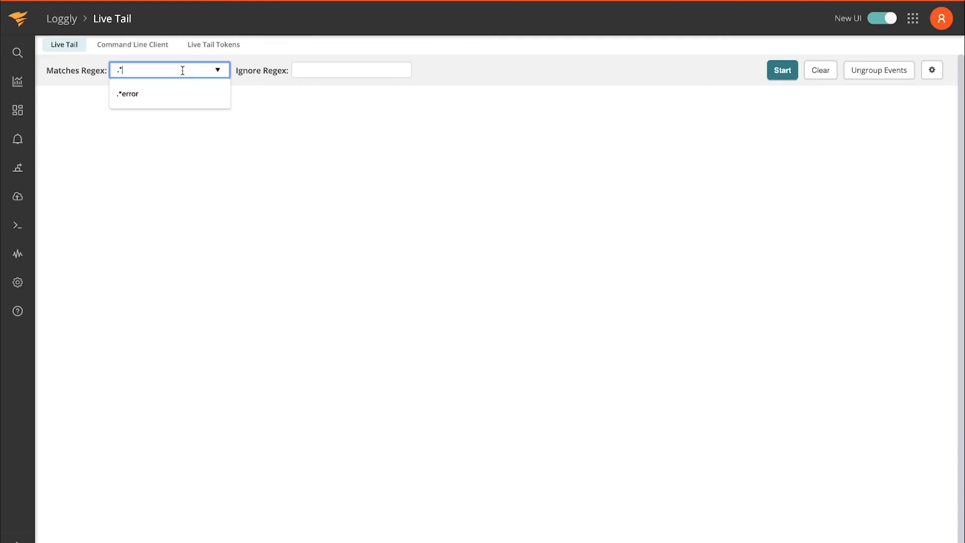
- Live Tail events matching the '.*error' regex, start the stream, then pause it
type("e")
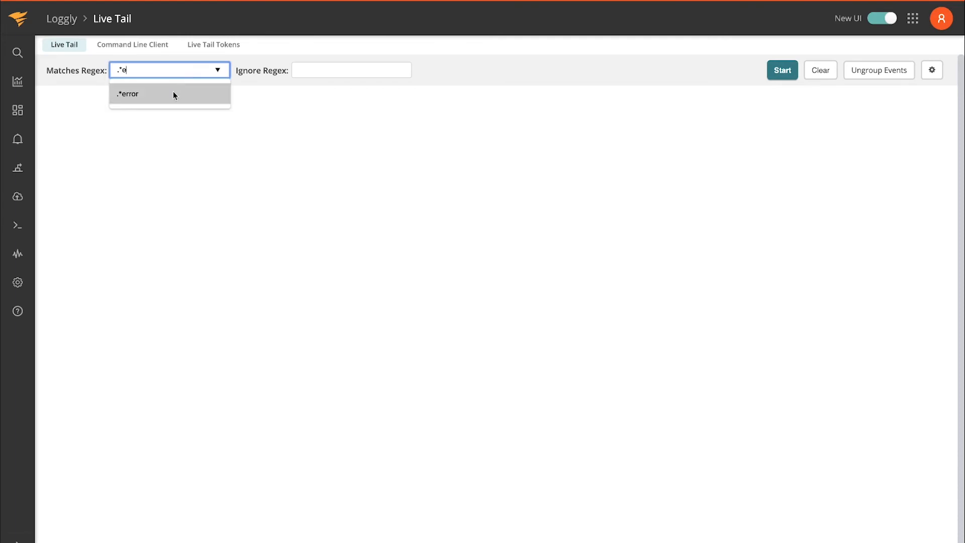
left_click(127, 93)
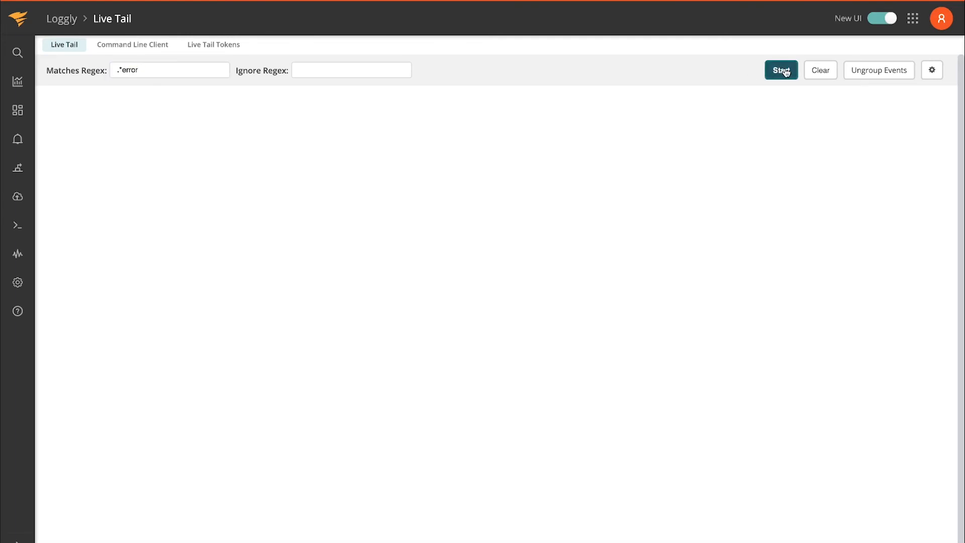
left_click(780, 70)
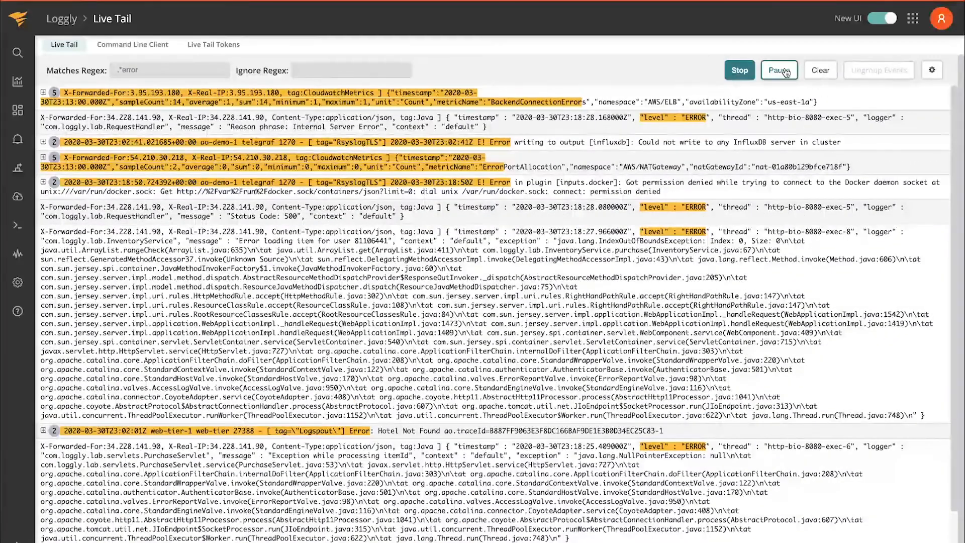
left_click(778, 70)
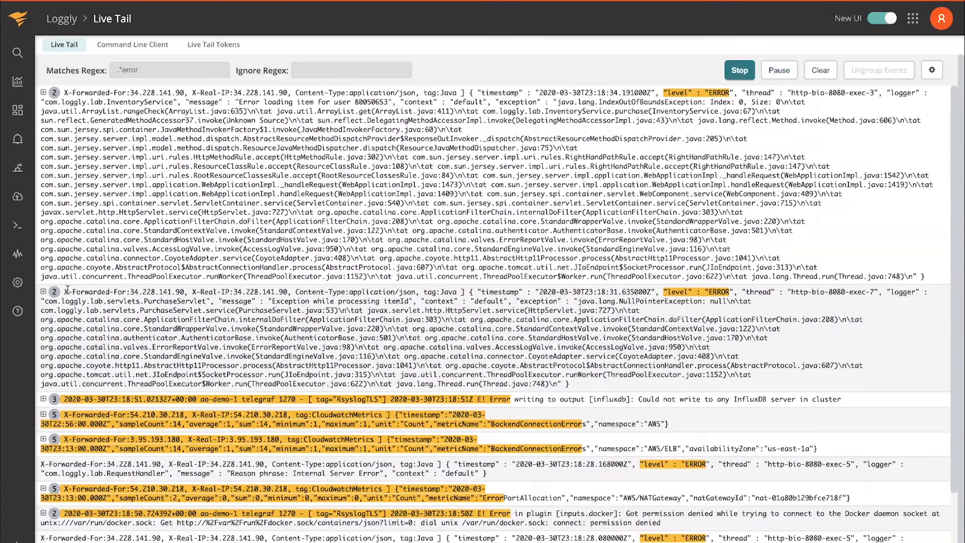
mouse_move(18, 311)
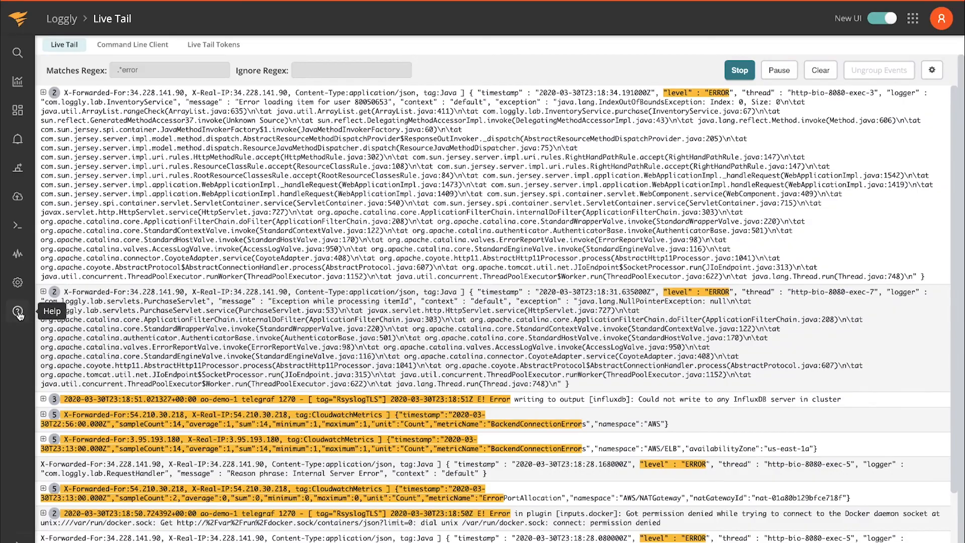
- Bring up Live Tail help, start a support live chat, and show the SolarWinds Cloud Apps list
left_click(18, 312)
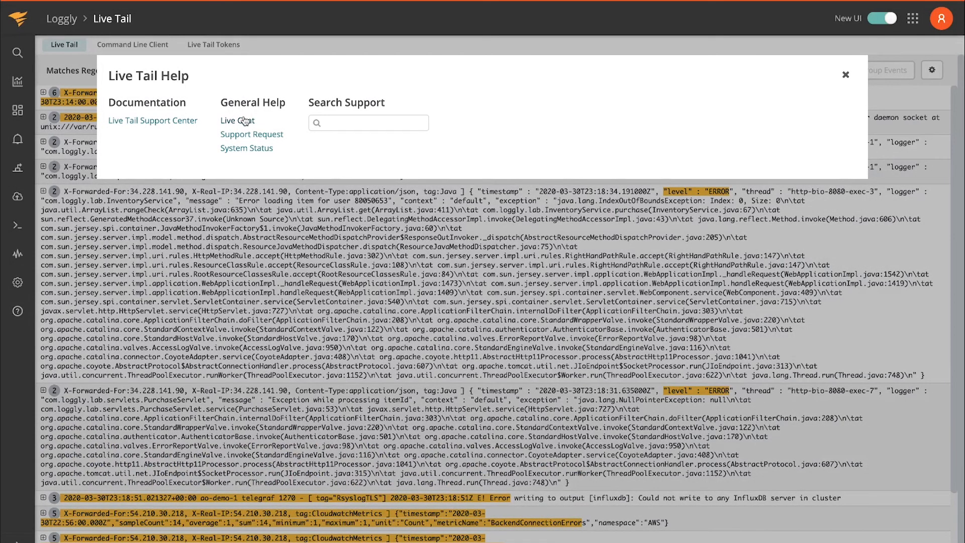
left_click(237, 120)
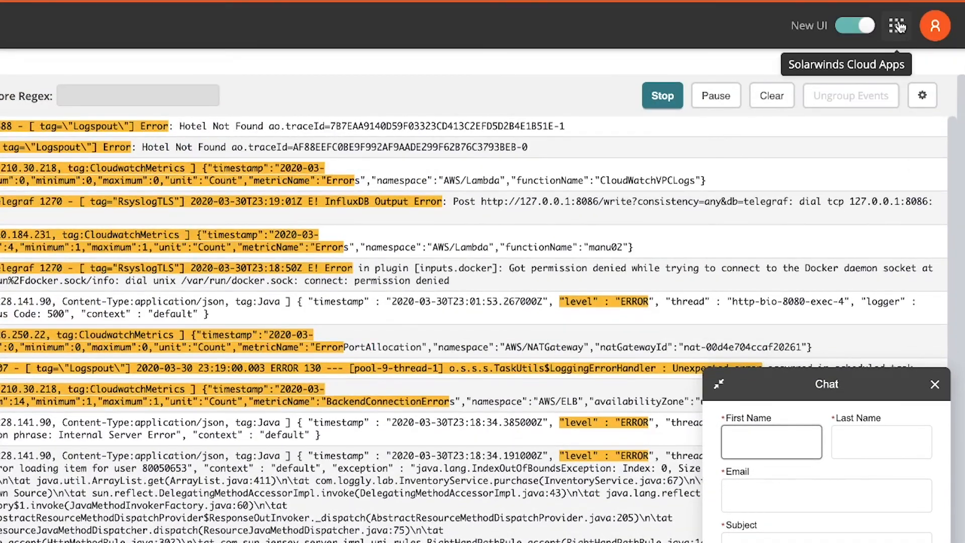
left_click(897, 26)
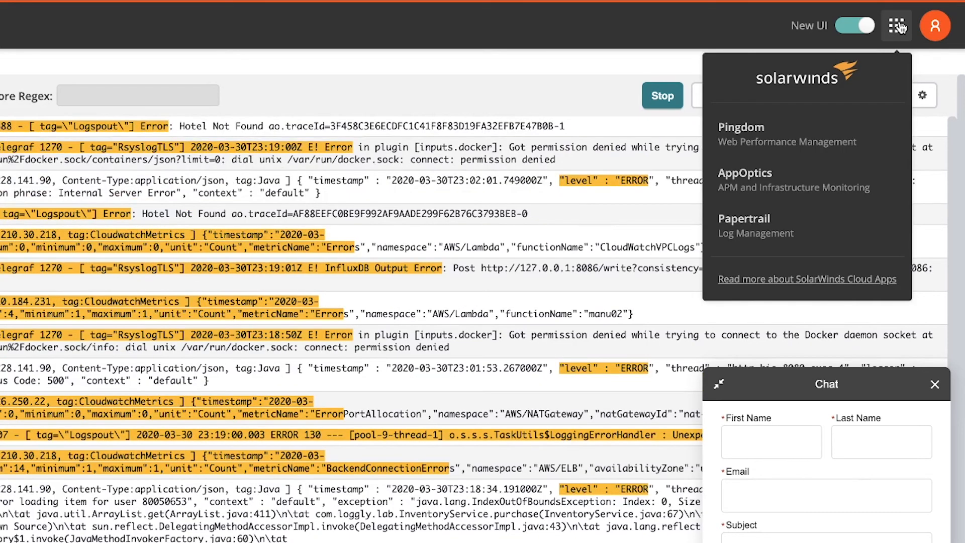